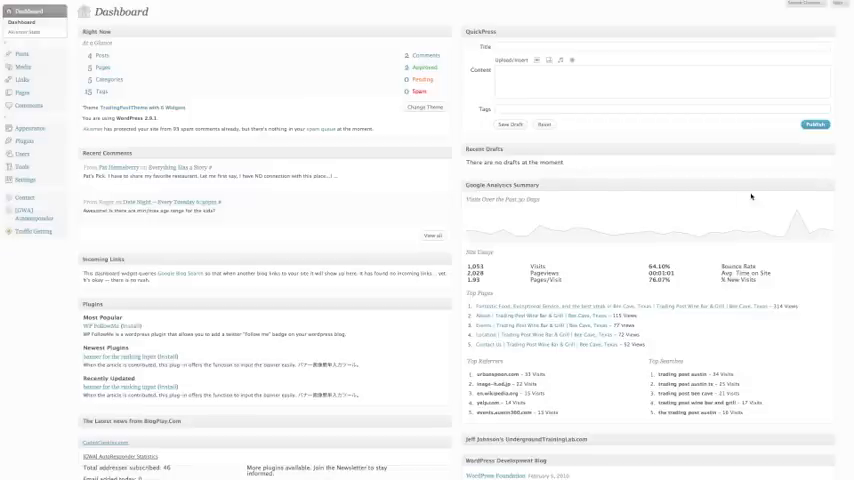
mouse_move(748, 204)
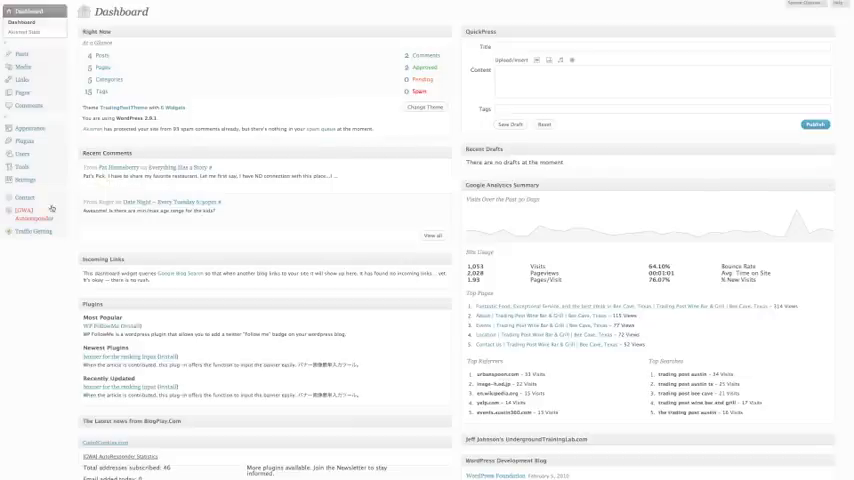
Show the GWA Autoresponder overview with the Main TP List subscription form code.
click(22, 210)
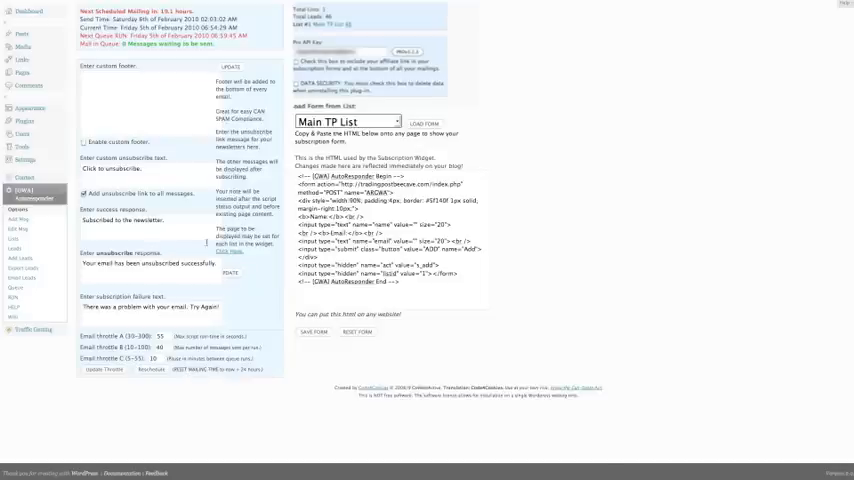
Start a blank Add Message form with Main TP List as its list.
click(18, 220)
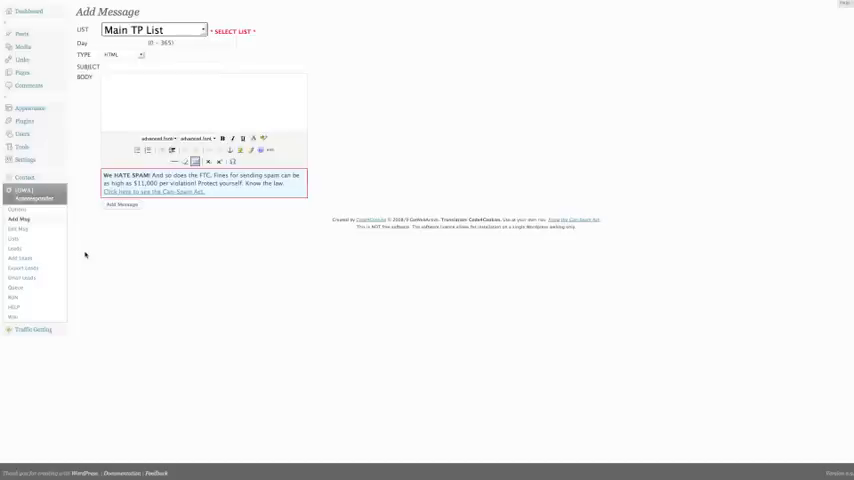
mouse_move(126, 90)
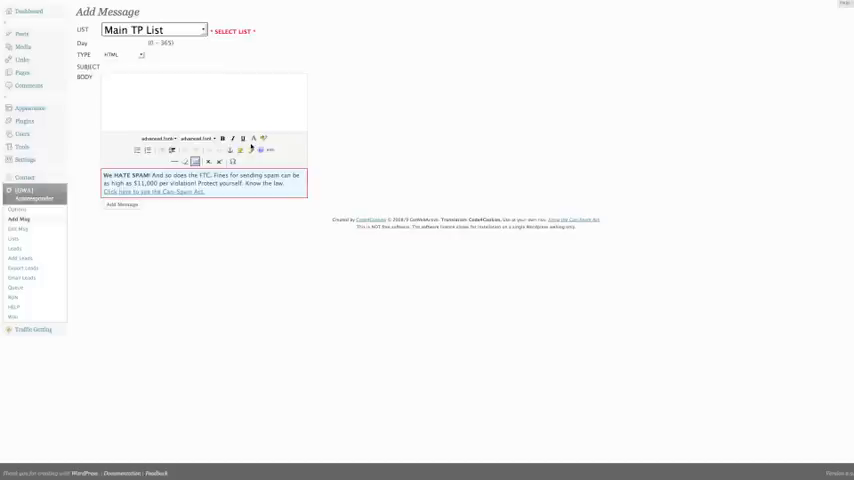
click(120, 44)
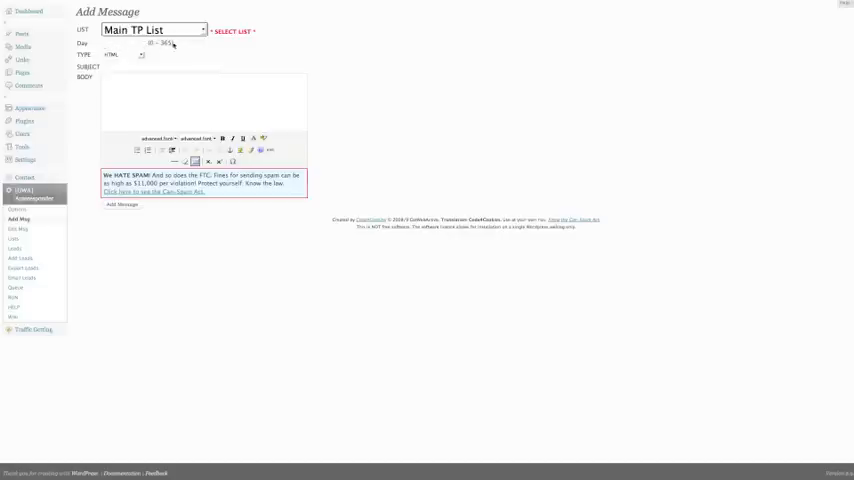
mouse_move(178, 44)
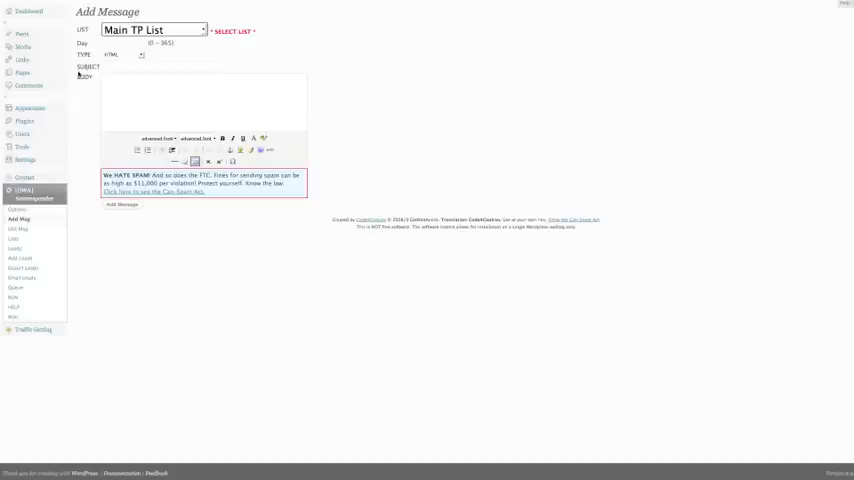
mouse_move(68, 222)
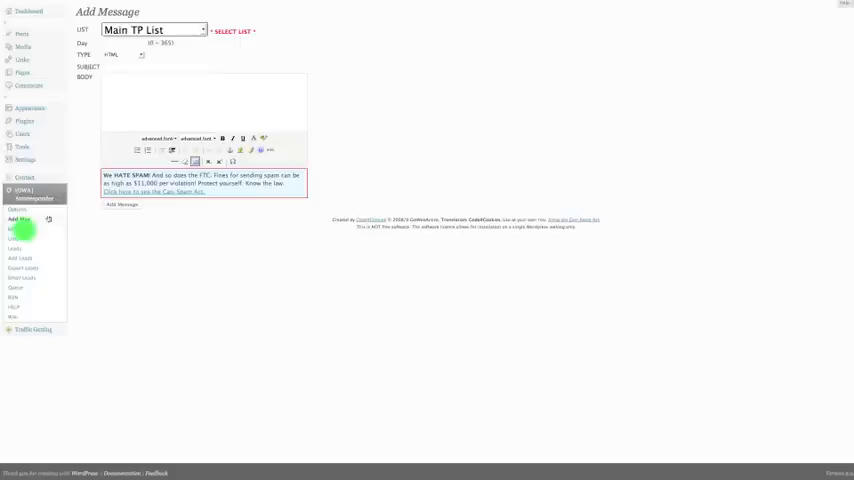
View the saved messages for Main TP List, which holds one message.
click(18, 228)
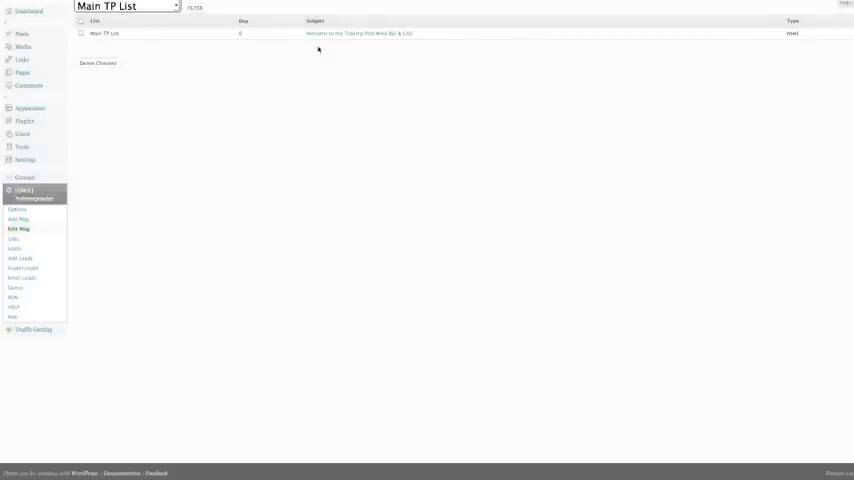
mouse_move(344, 42)
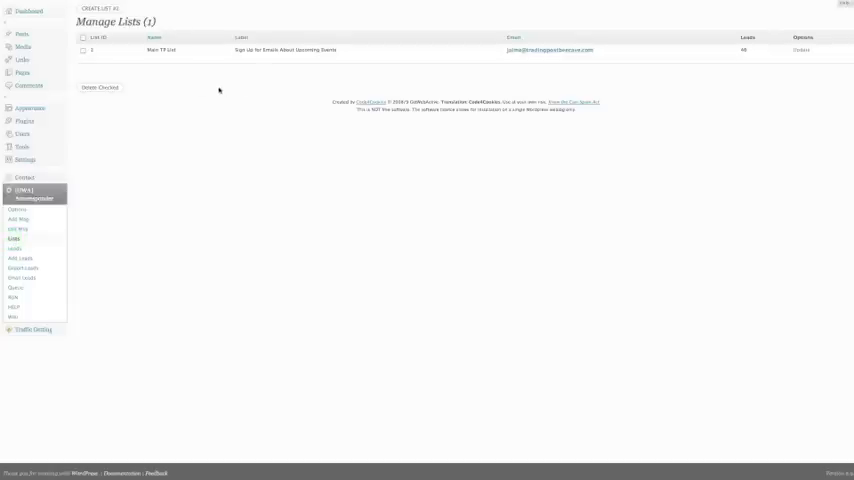
mouse_move(244, 100)
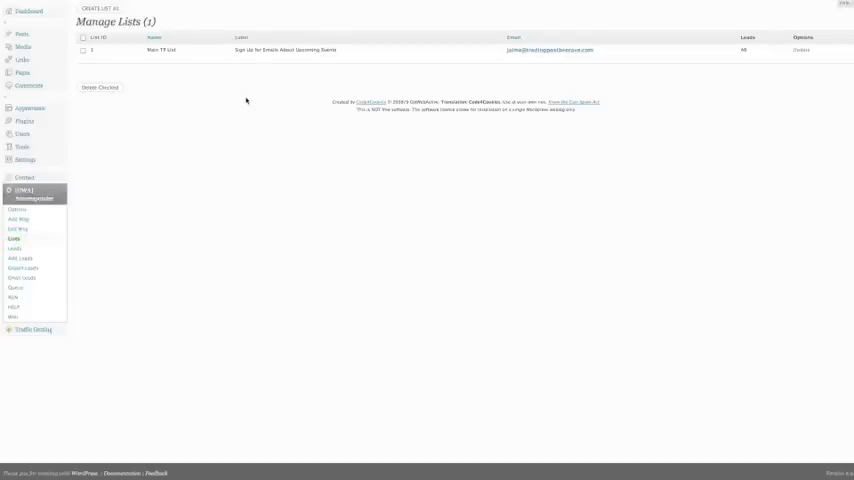
mouse_move(242, 100)
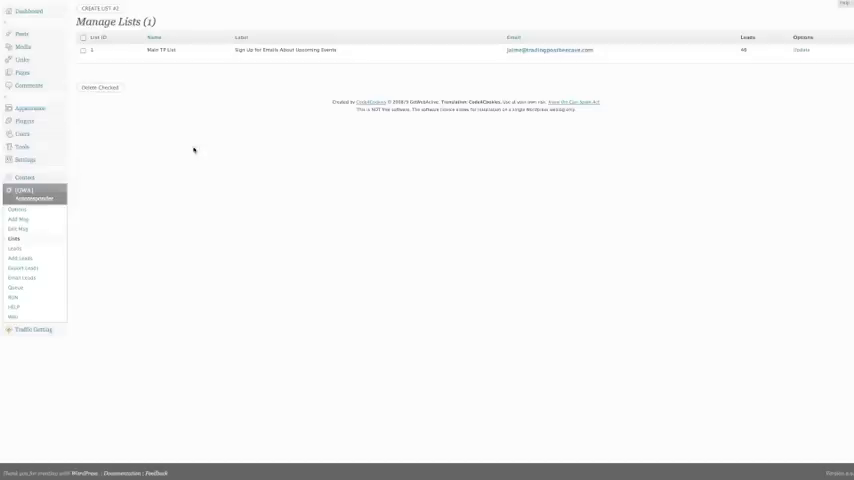
click(20, 258)
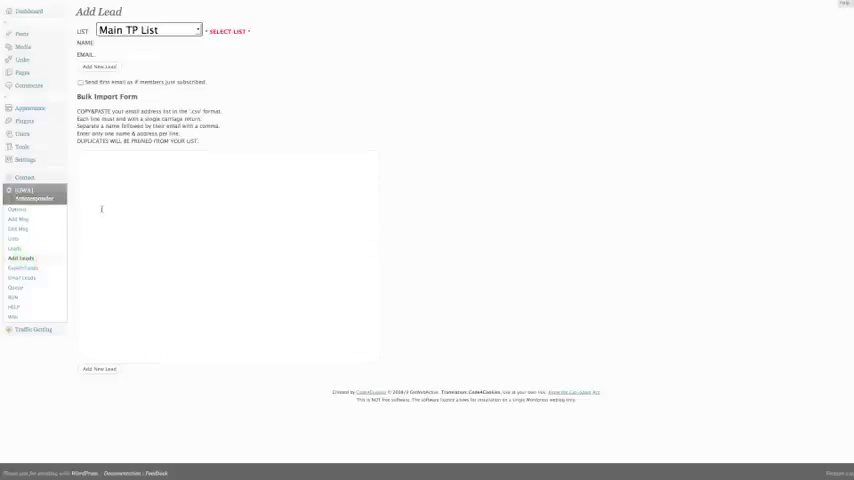
mouse_move(128, 242)
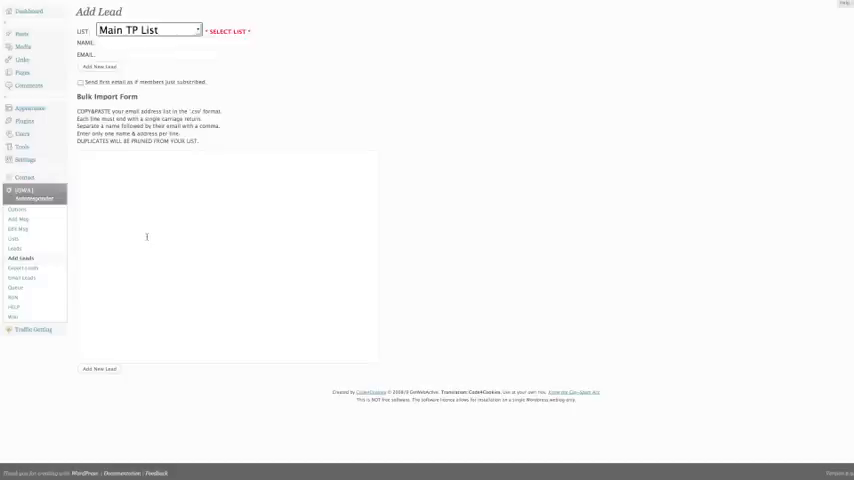
mouse_move(148, 232)
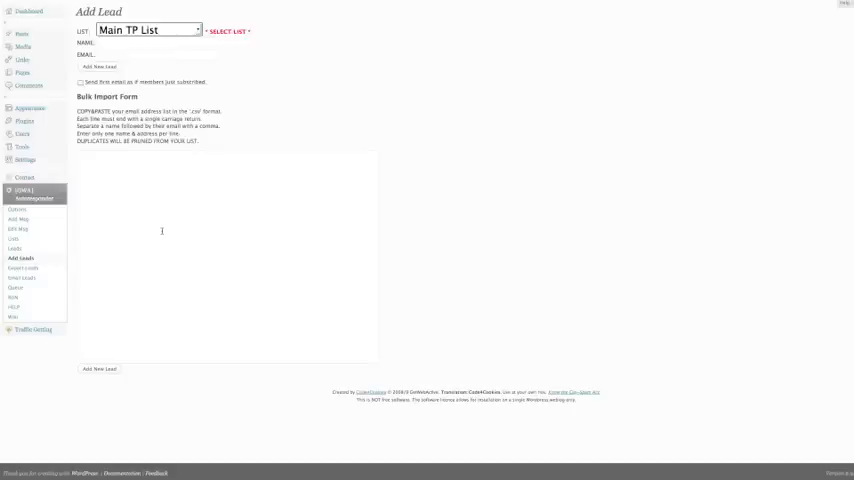
mouse_move(168, 74)
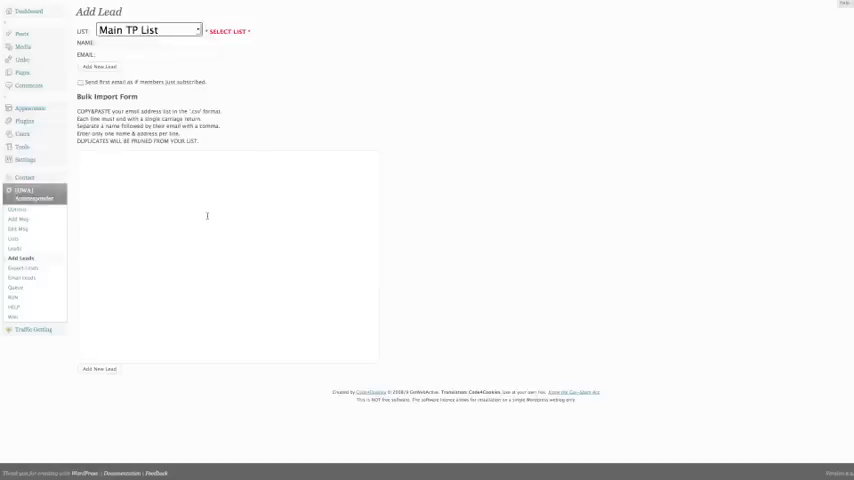
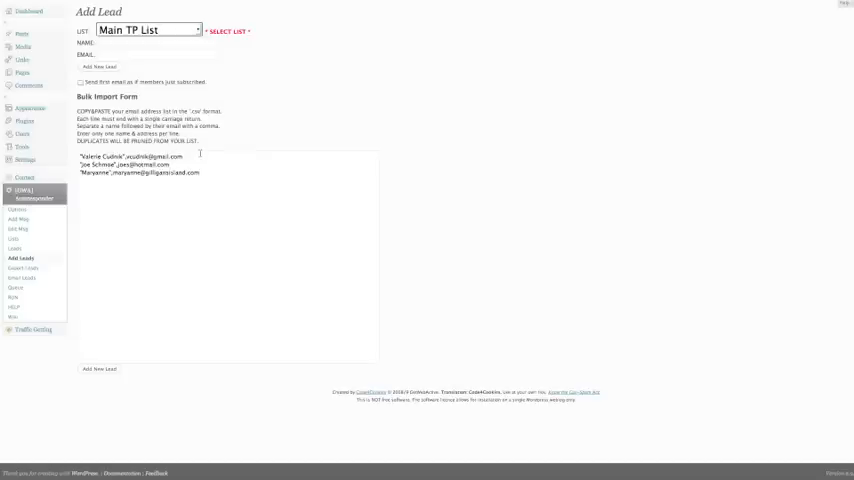
mouse_move(160, 254)
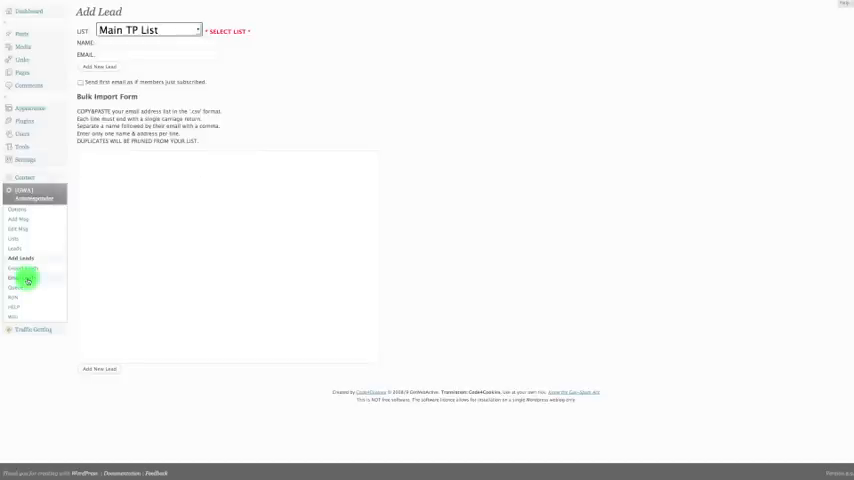
click(24, 278)
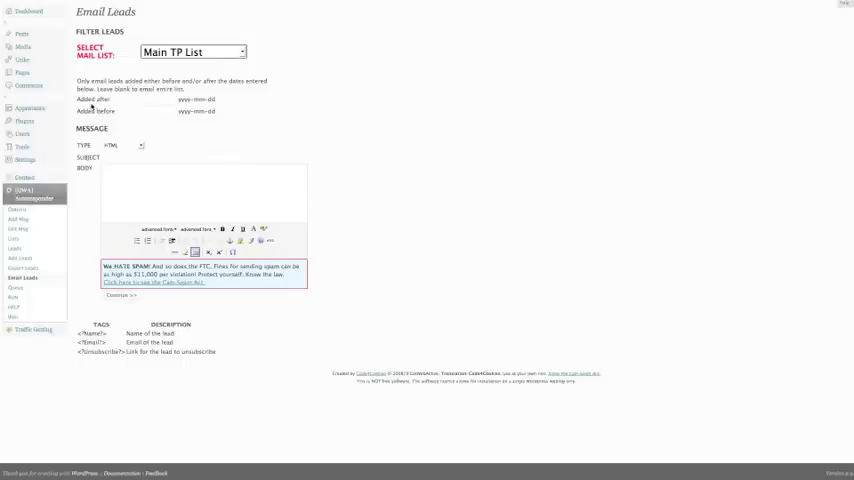
mouse_move(88, 108)
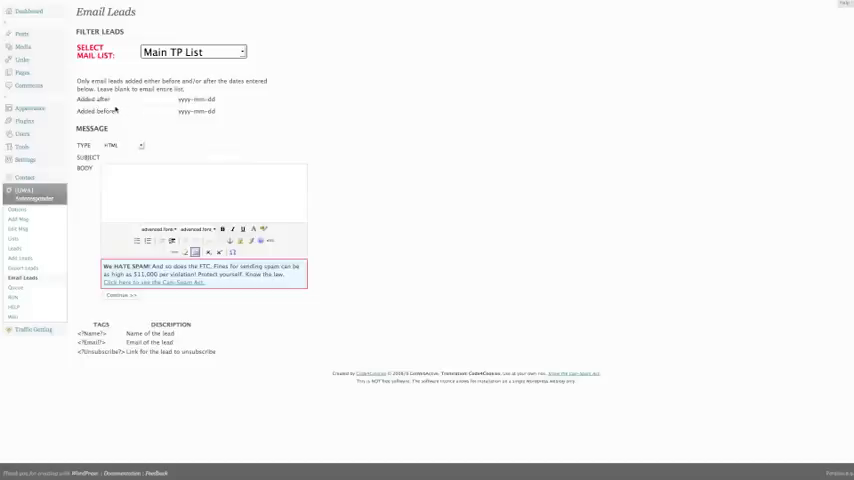
mouse_move(164, 128)
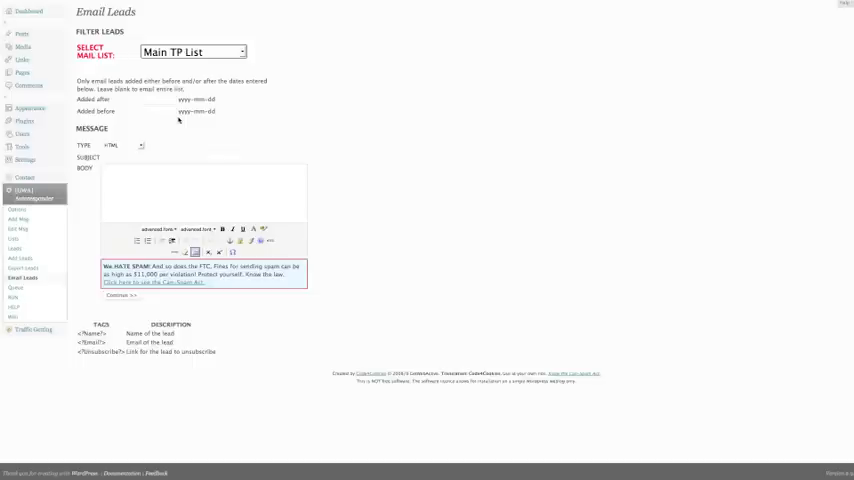
mouse_move(136, 128)
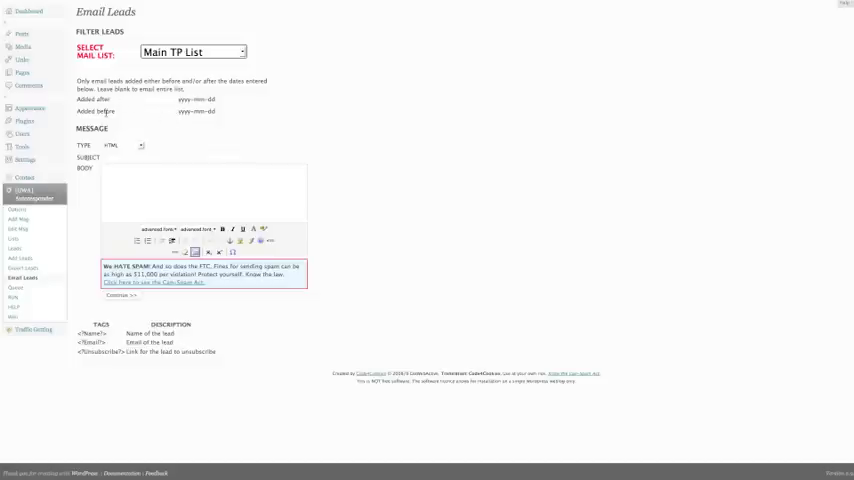
mouse_move(100, 122)
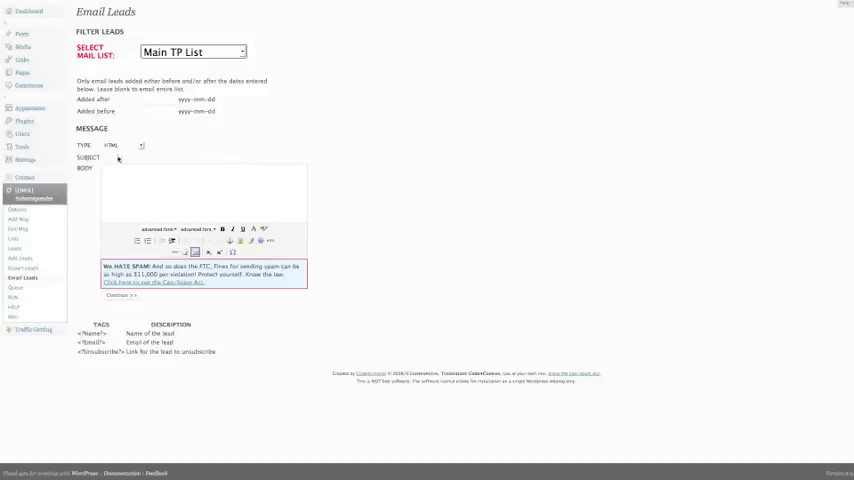
click(112, 158)
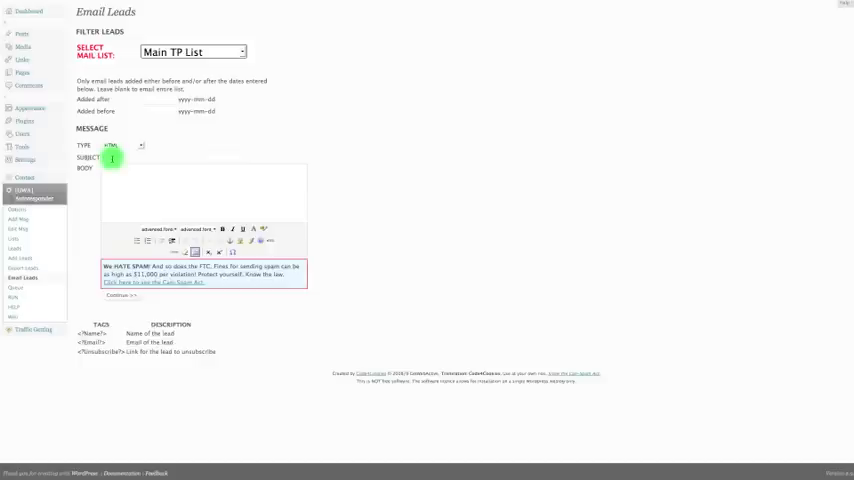
click(130, 156)
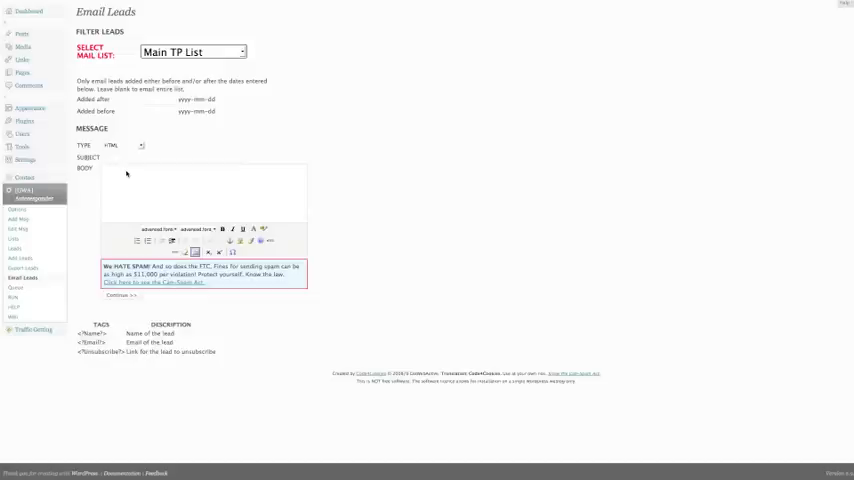
mouse_move(124, 172)
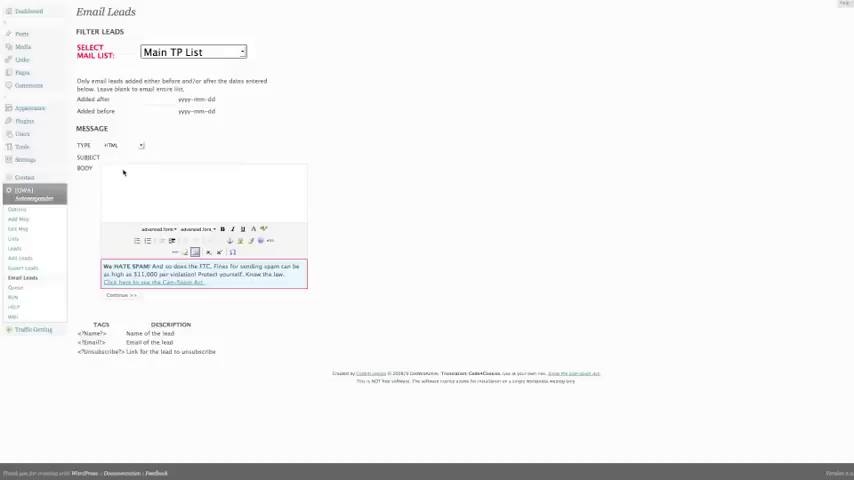
click(130, 170)
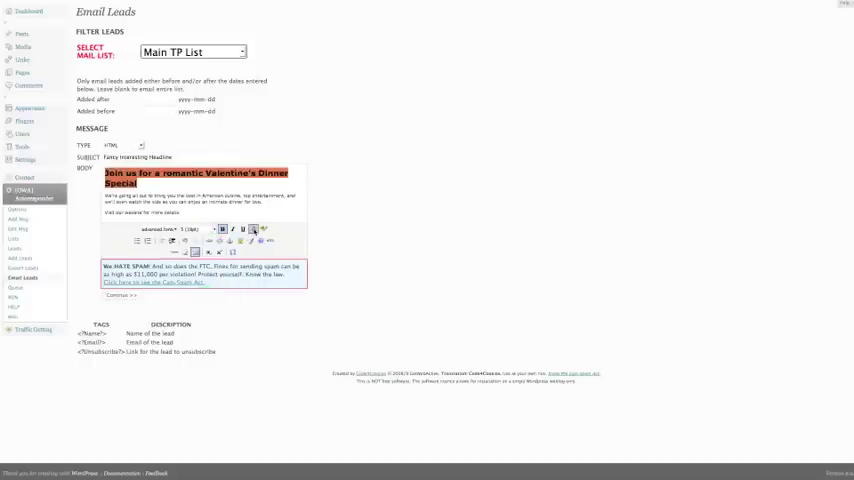
Colour the Valentine's Dinner Special headline pink and begin linking the line below it.
click(252, 228)
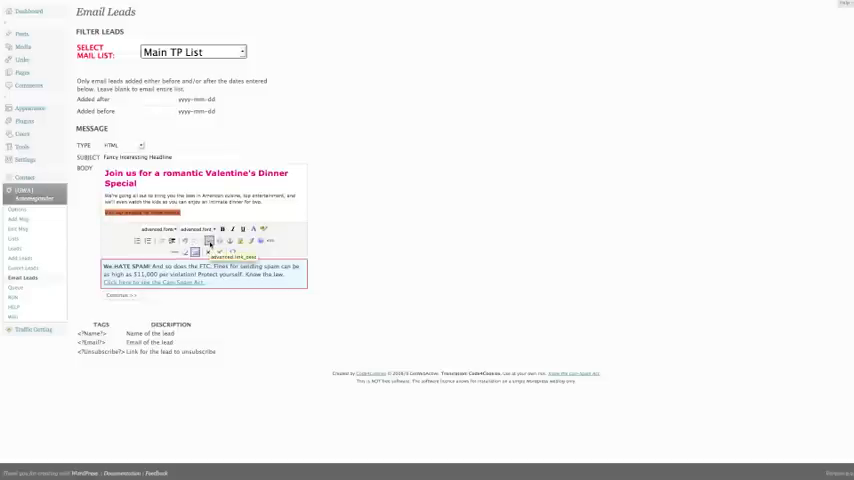
click(208, 242)
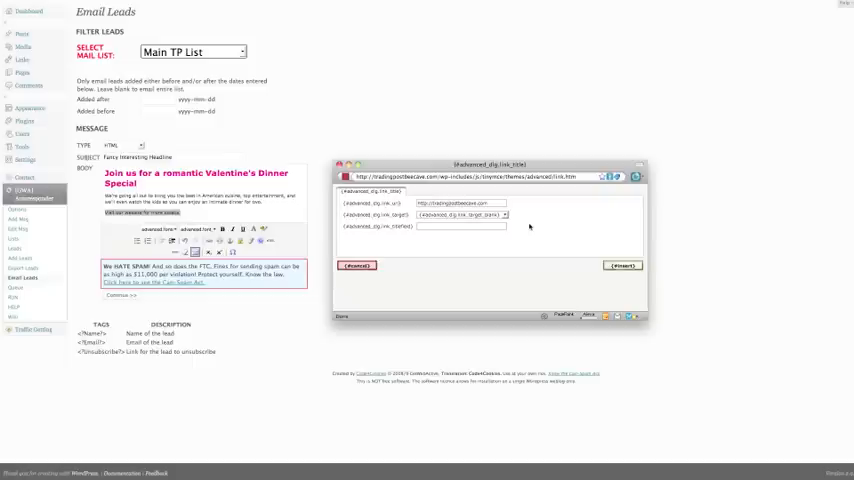
mouse_move(530, 228)
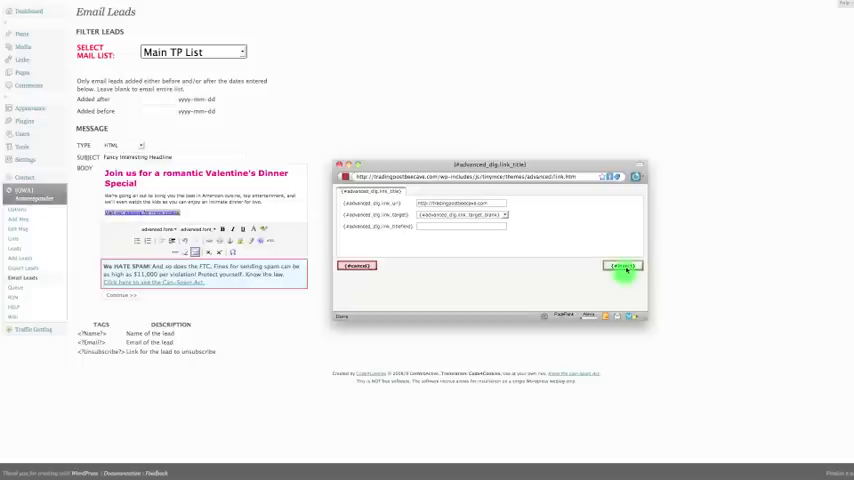
Insert the web address link onto the short line below the paragraph.
click(622, 264)
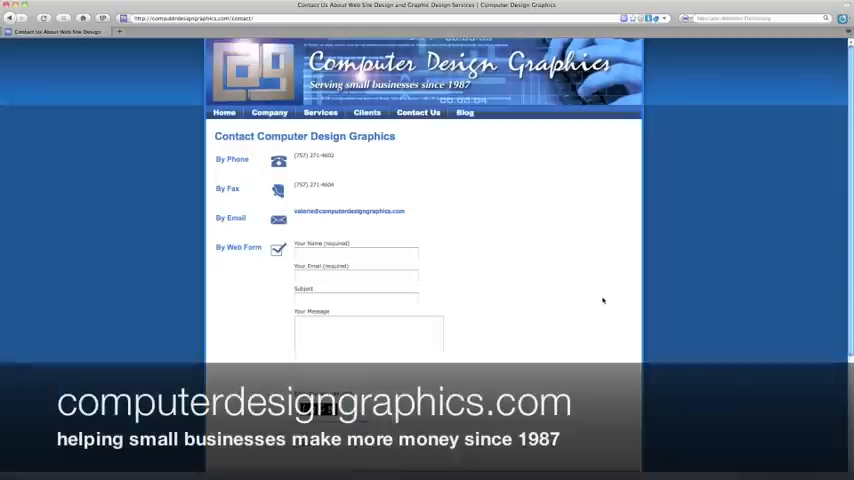
Go to the Computer Design Graphics home page from the contact page.
click(224, 112)
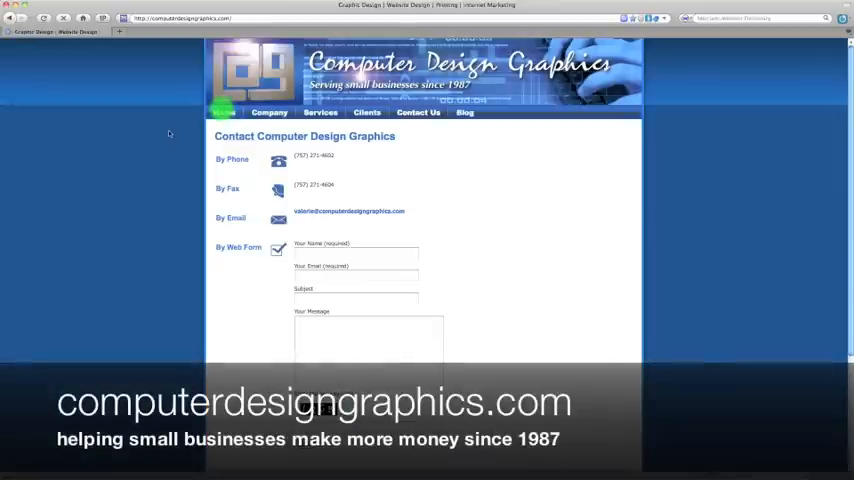